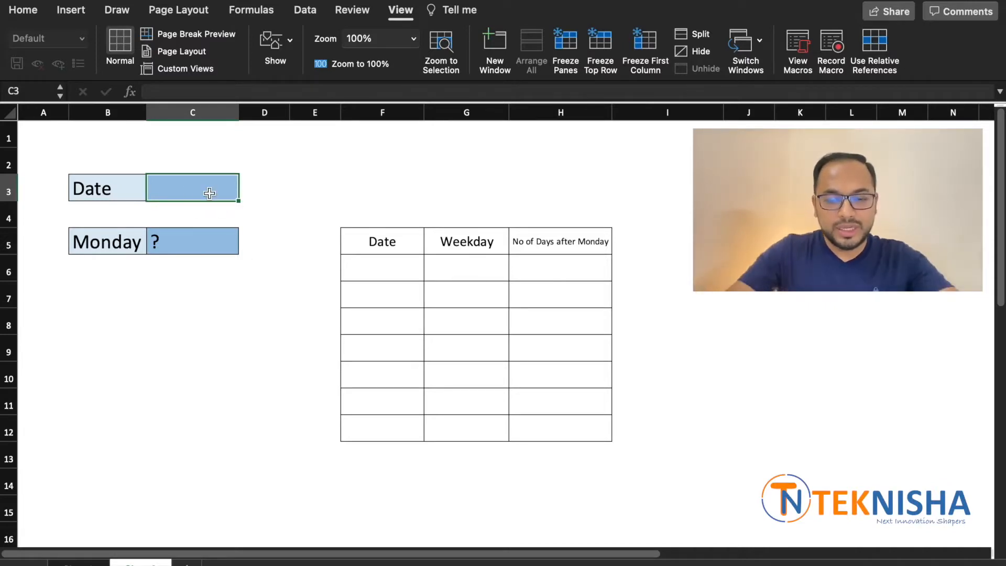
# - Enter 20/6/21 in C3, then select C5 and the helper table's first Date cell
pyautogui.write('20/6/21')
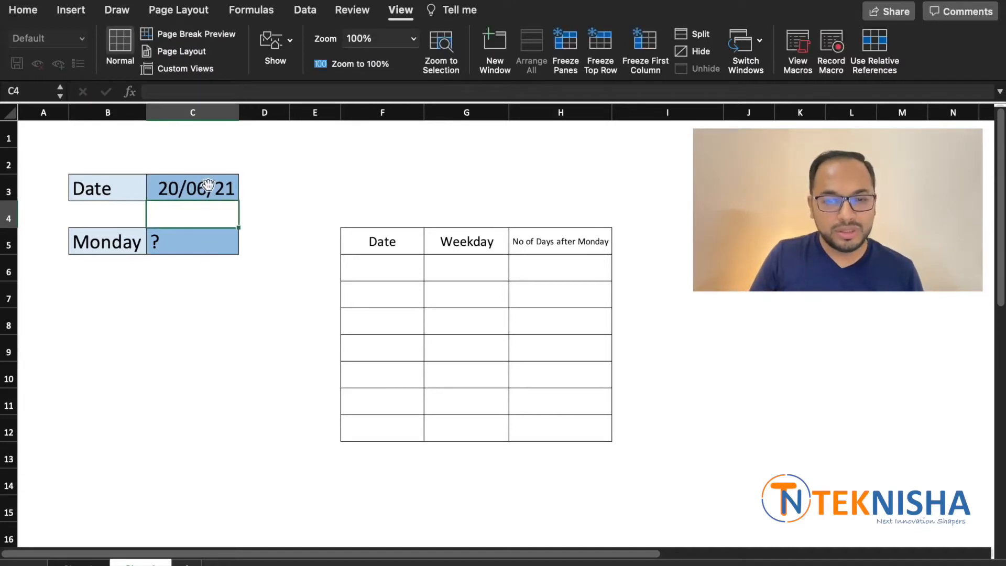
pyautogui.click(192, 186)
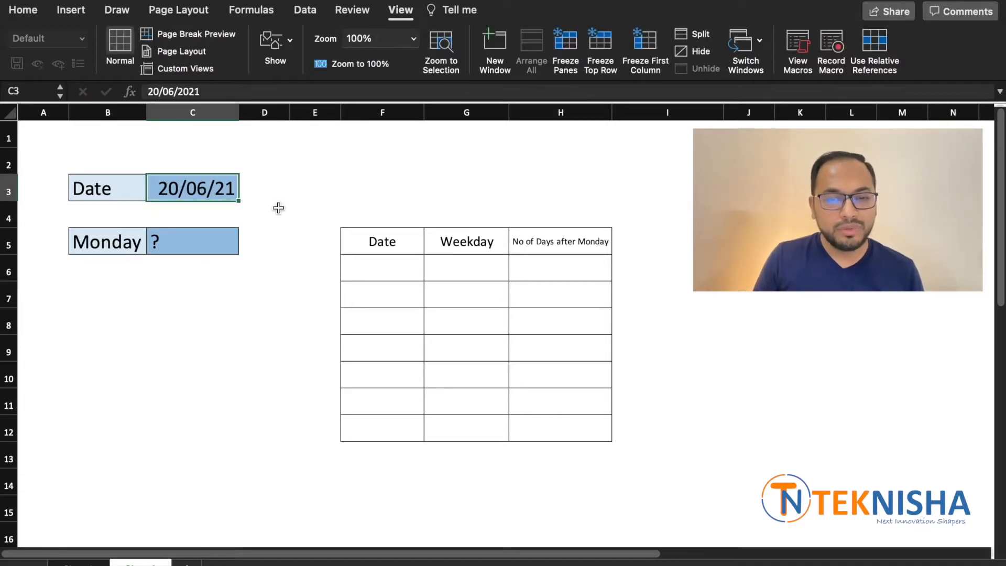
pyautogui.click(192, 241)
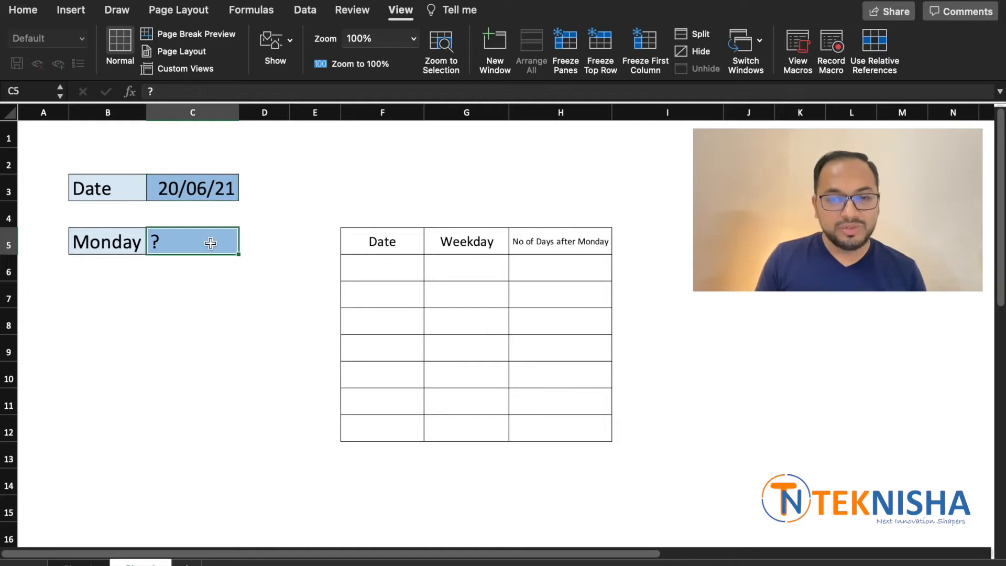
pyautogui.moveTo(361, 270)
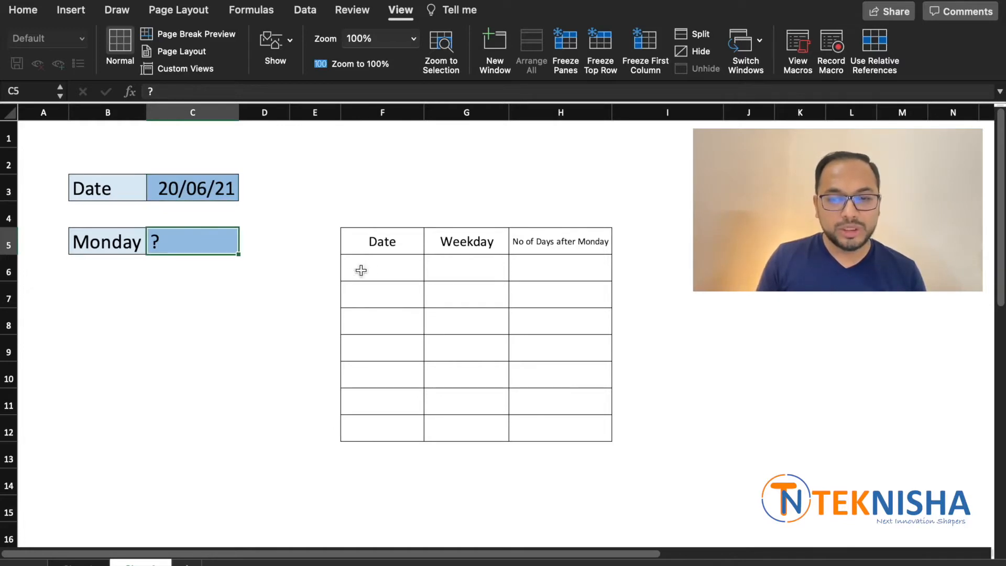
pyautogui.click(371, 268)
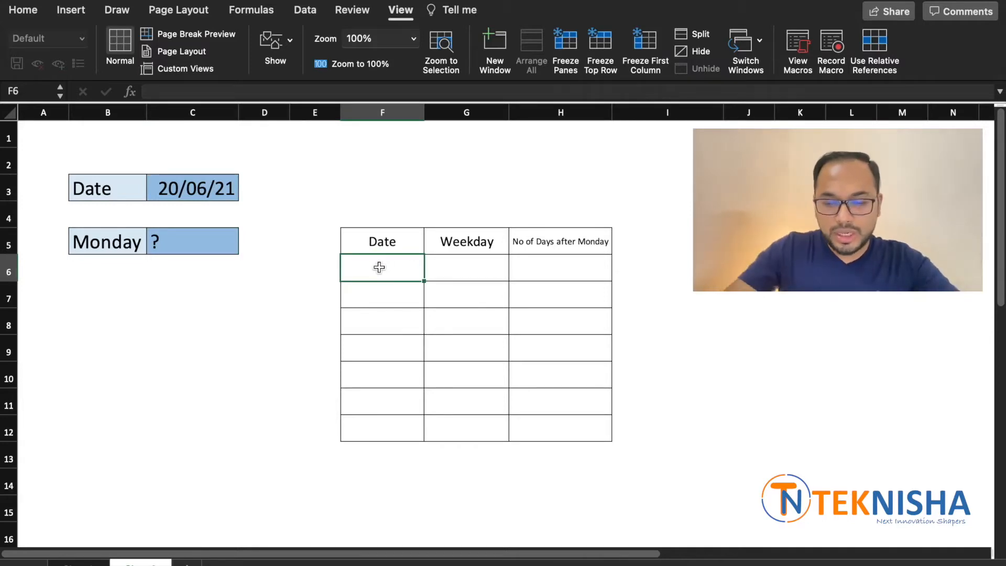
# - Enter 20/6/21 in F6 and extend descending dates down to F12 (14/06/21)
pyautogui.write('20/6/21')
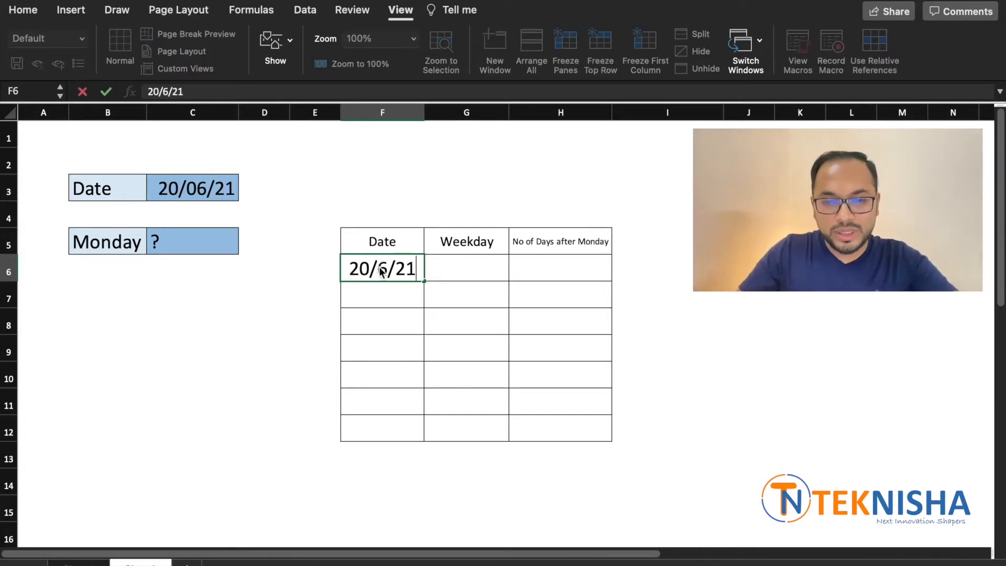
pyautogui.press('Enter')
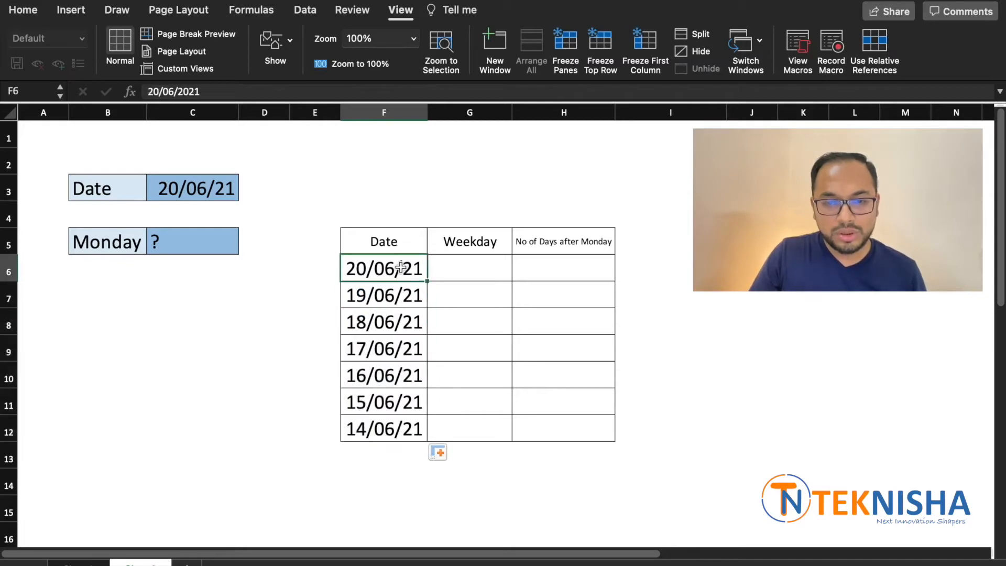
pyautogui.moveTo(383, 268); pyautogui.dragTo(383, 375)
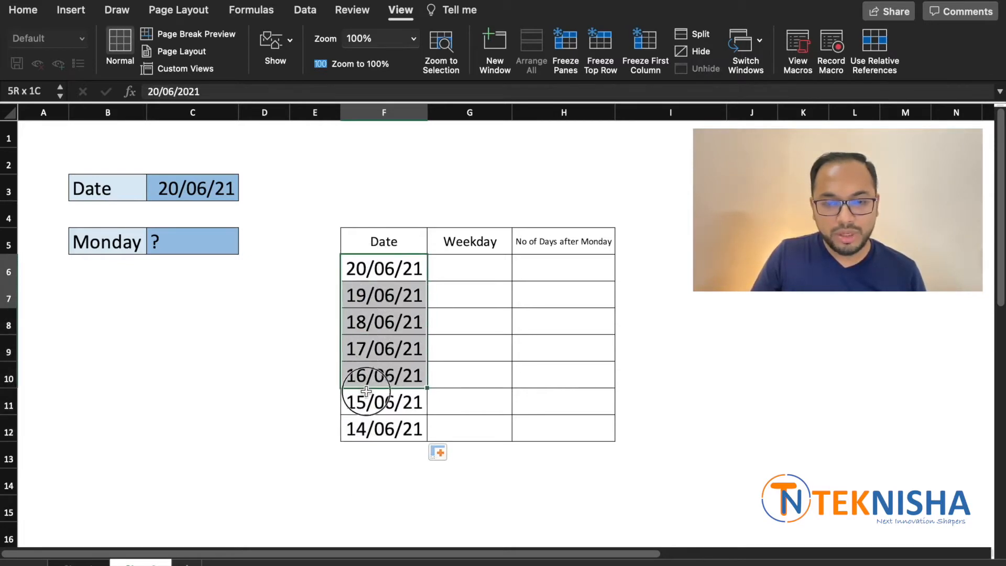
pyautogui.click(383, 268)
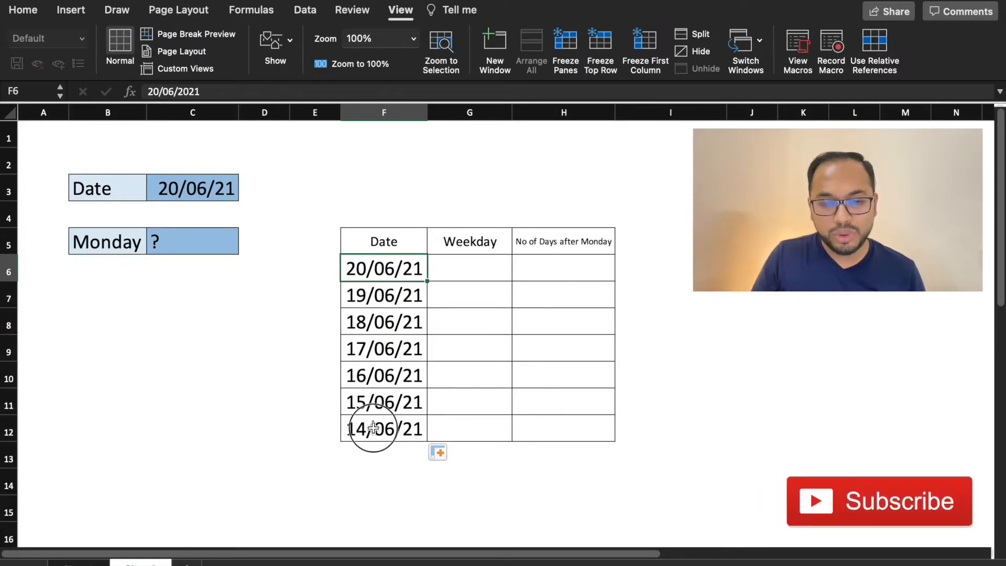
pyautogui.click(466, 268)
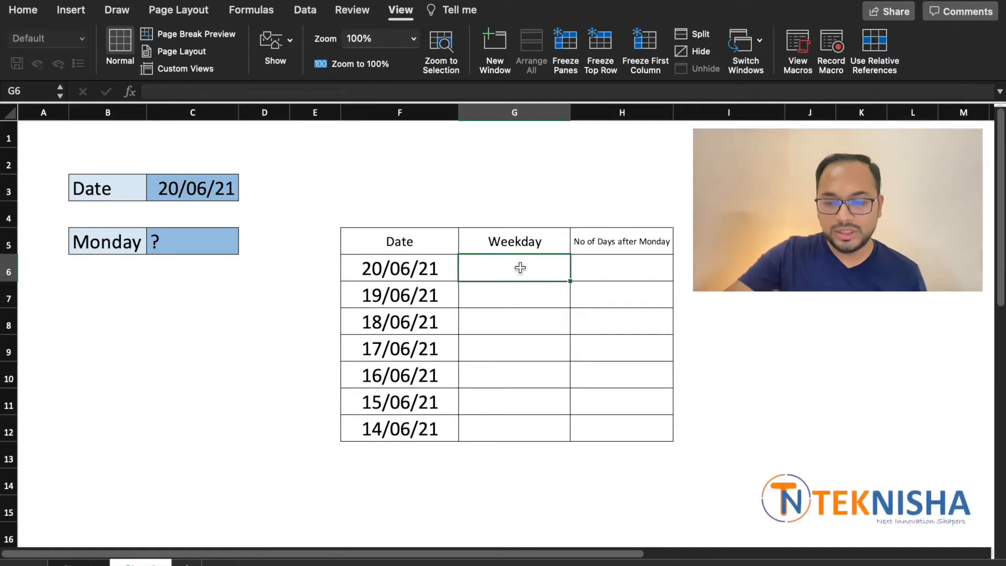
# - Enter =WEEKDAY(F6,2) in G6 and fill it down to G12, giving 7 to 1
pyautogui.write('=weekday(')
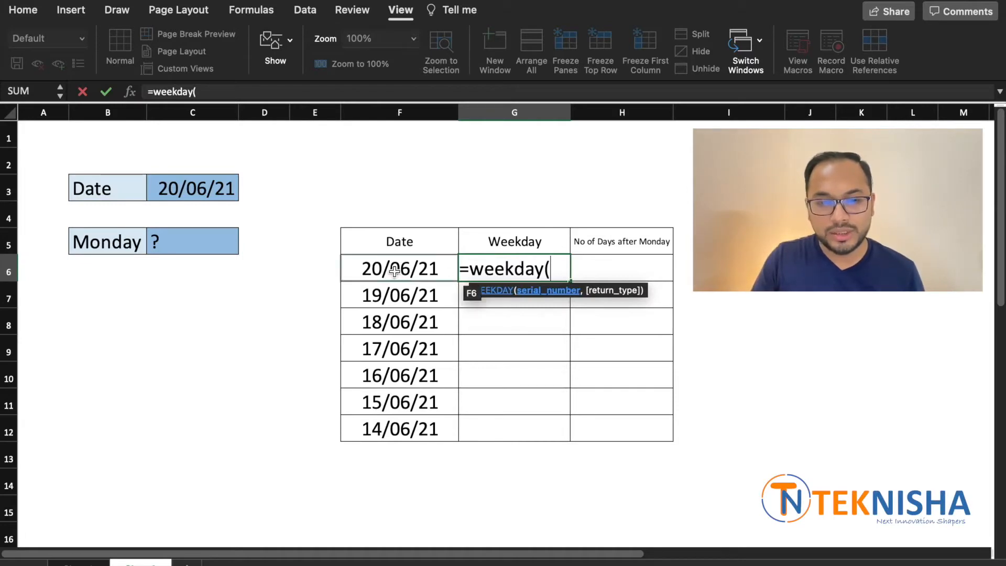
pyautogui.click(399, 269)
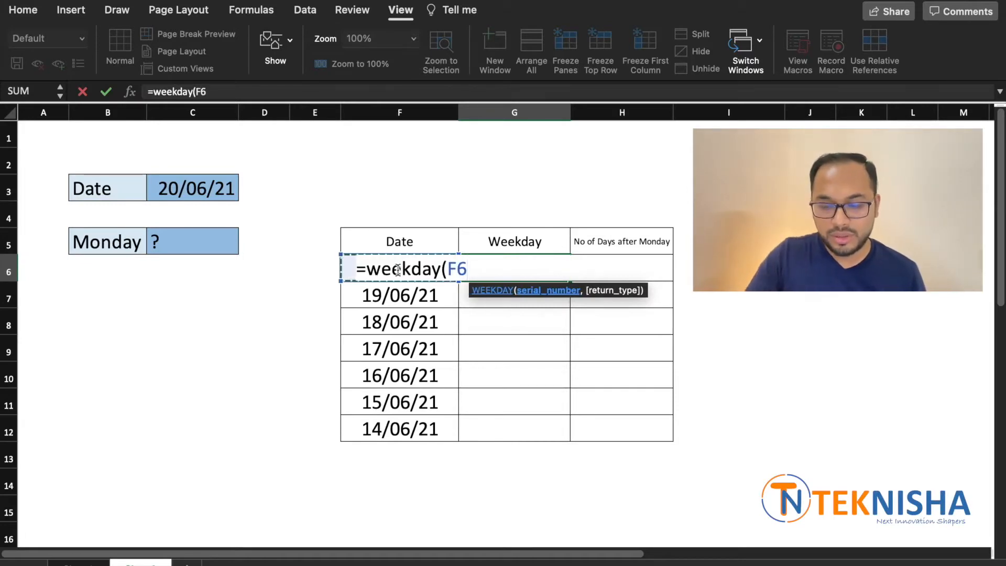
pyautogui.write(',')
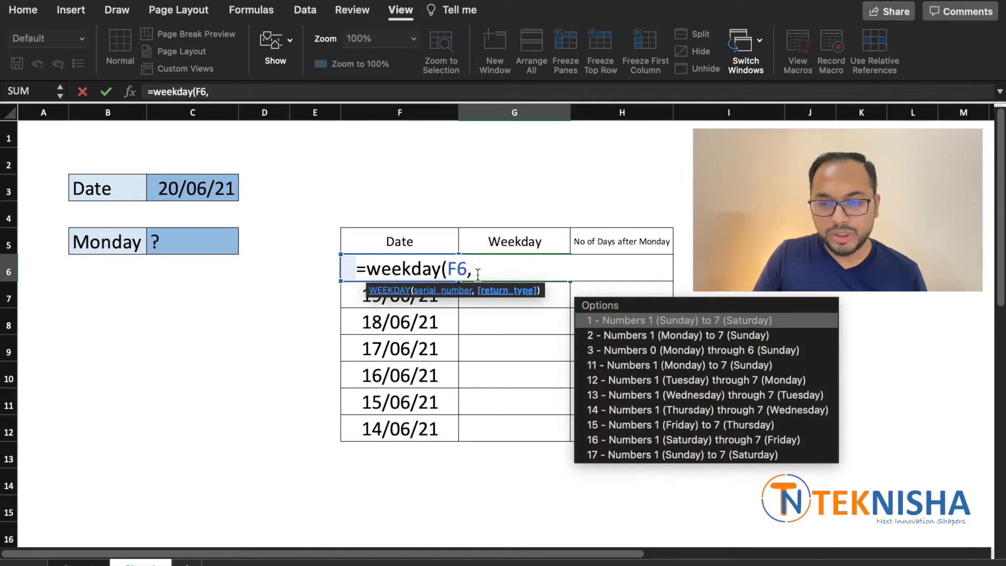
pyautogui.moveTo(551, 309)
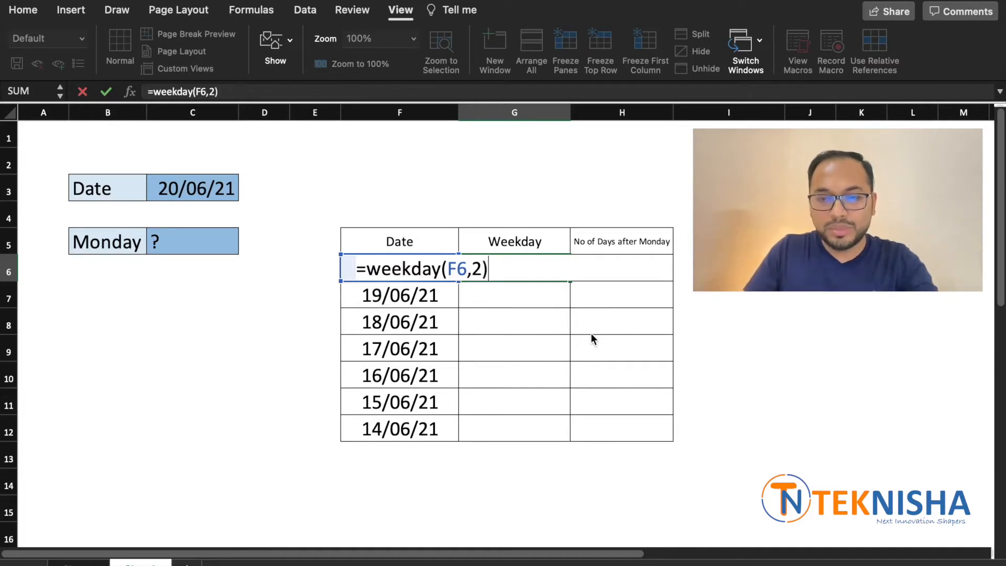
pyautogui.press('Enter')
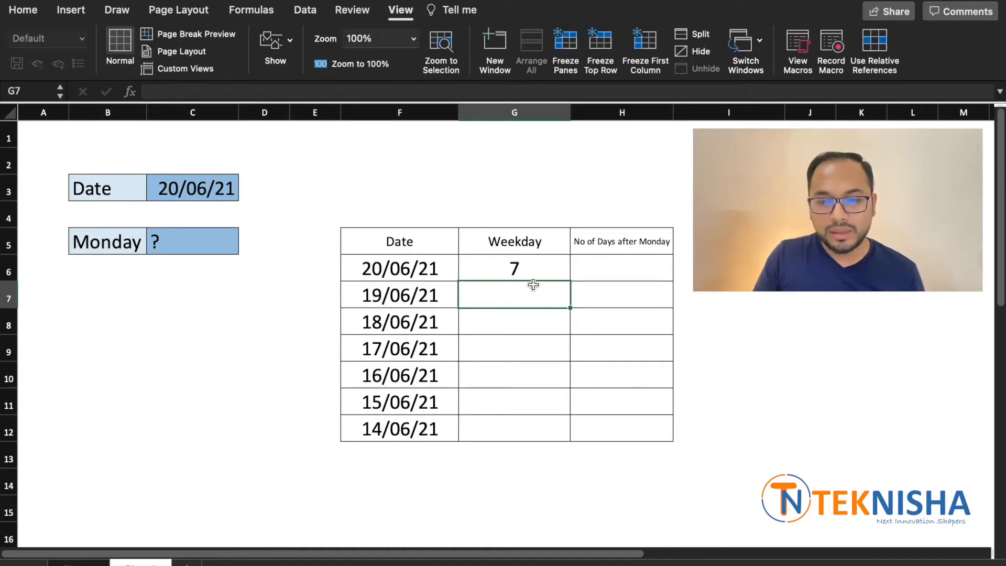
pyautogui.click(513, 267)
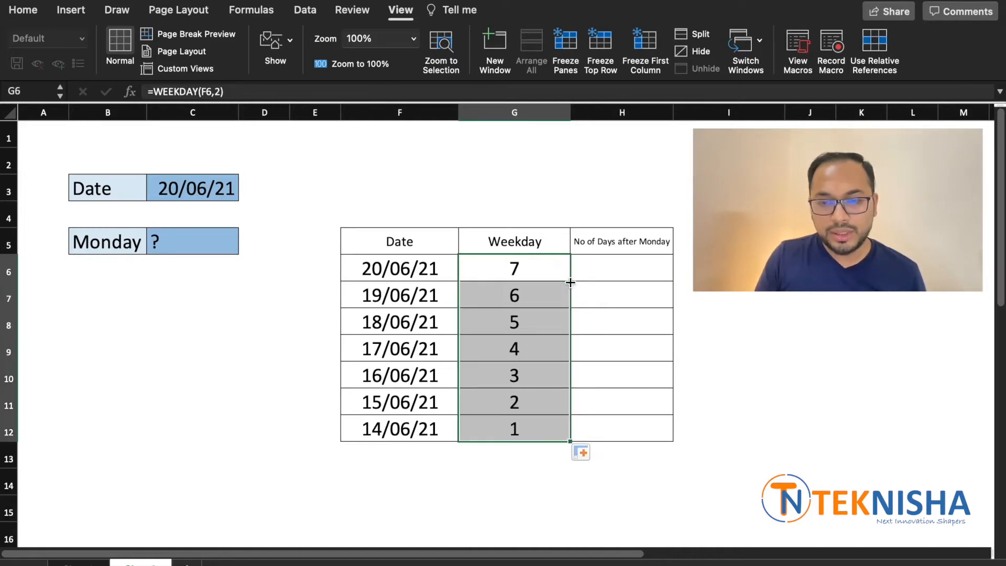
pyautogui.click(513, 268)
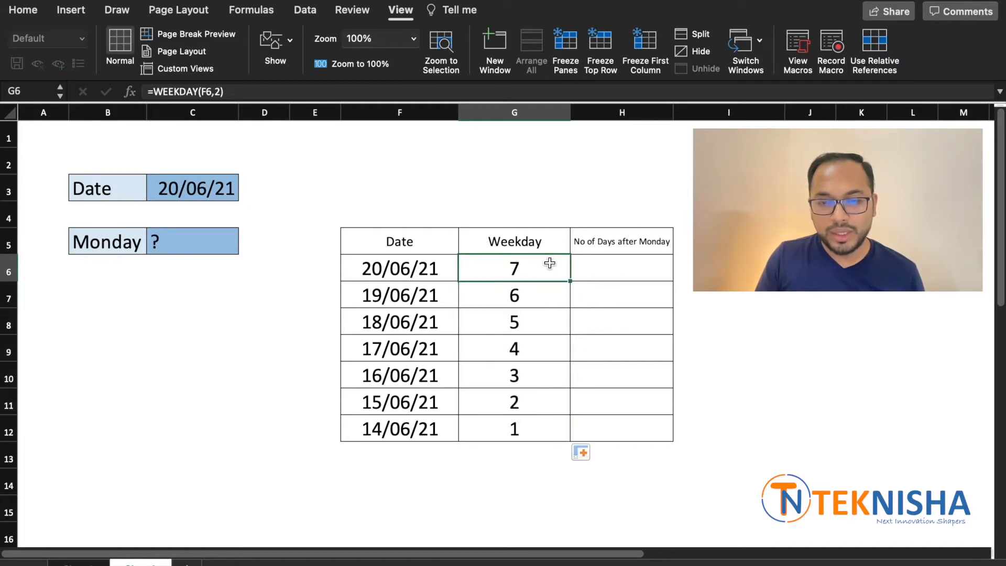
pyautogui.click(514, 322)
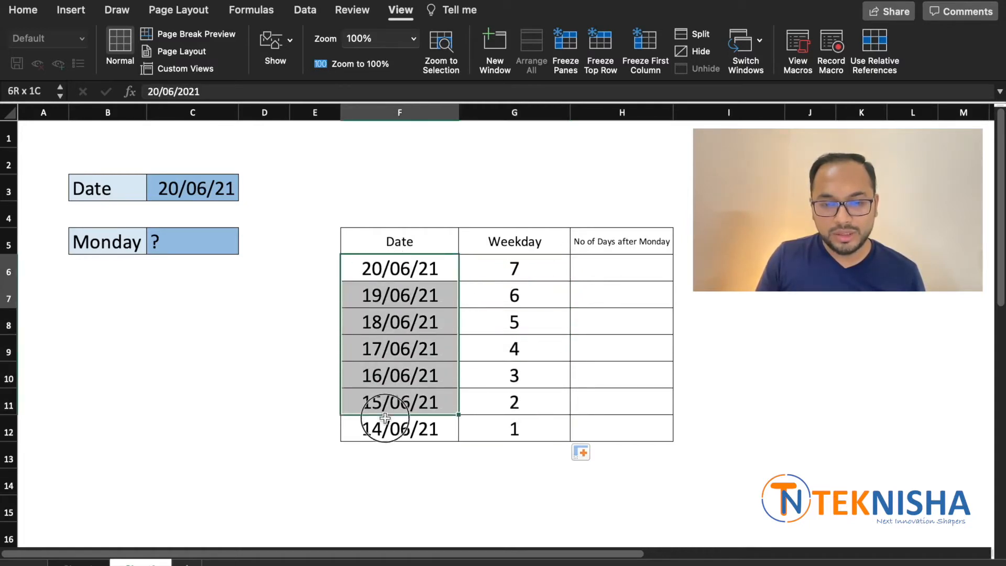
pyautogui.click(608, 428)
pyautogui.write('0')
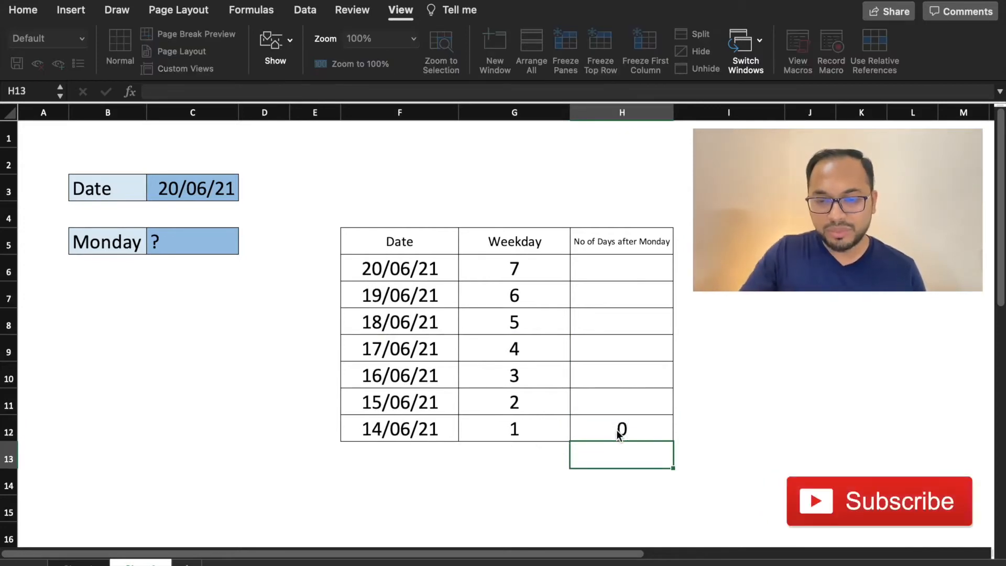
# - Enter the days-after-Monday value 3 into its helper table cell
pyautogui.click(622, 401)
pyautogui.write('1')
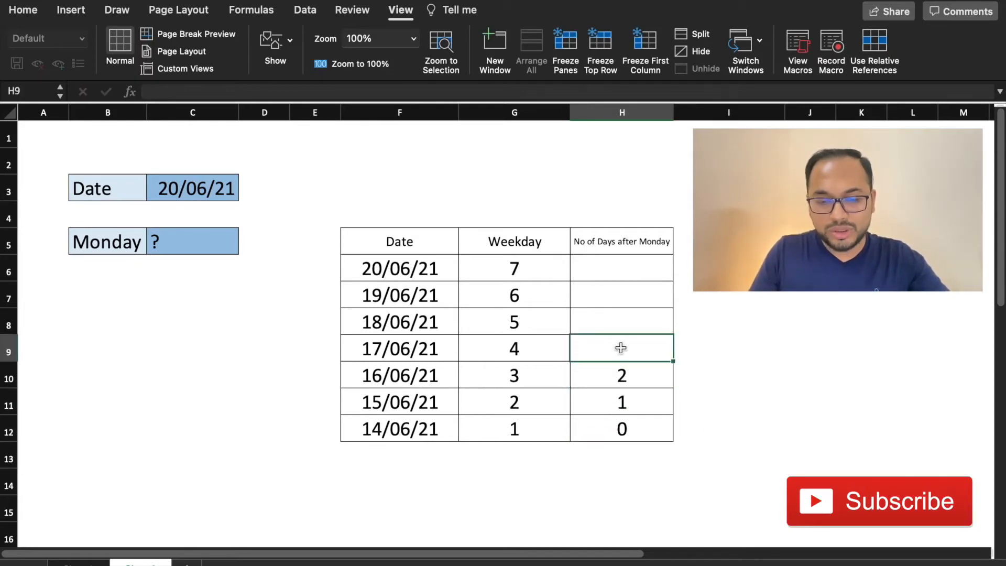
pyautogui.write('3')
pyautogui.click(622, 322)
pyautogui.write('4')
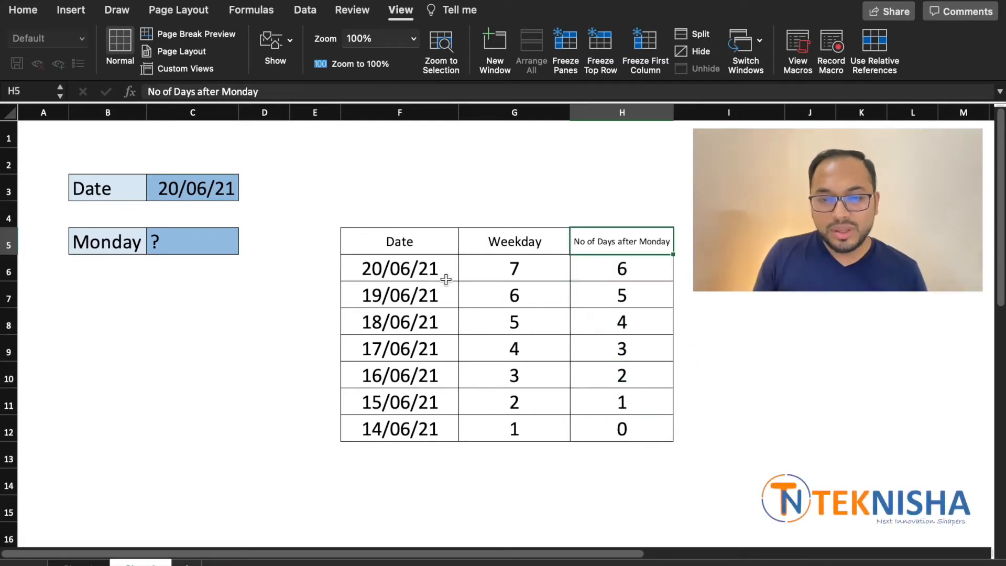
pyautogui.moveTo(544, 438)
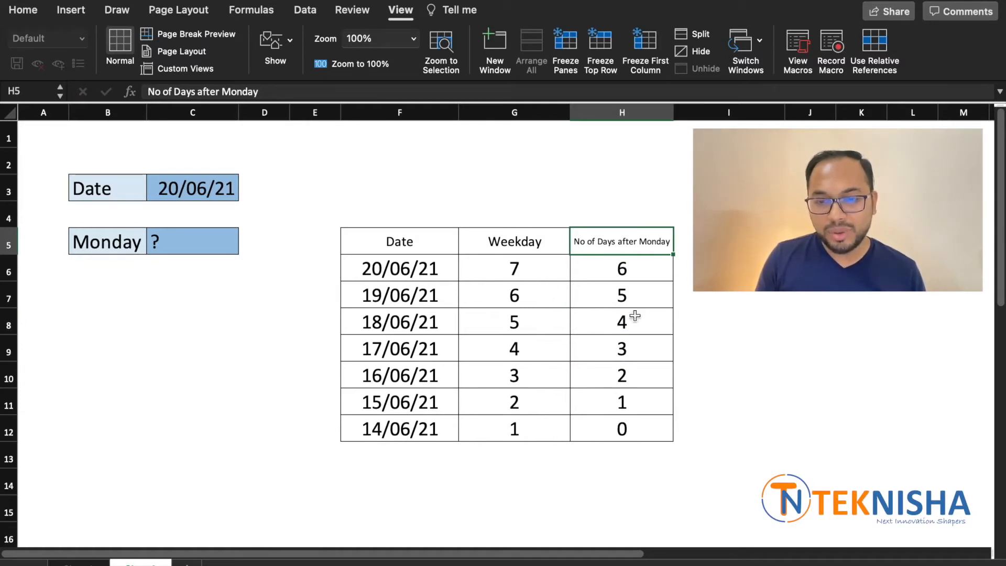
pyautogui.moveTo(628, 441)
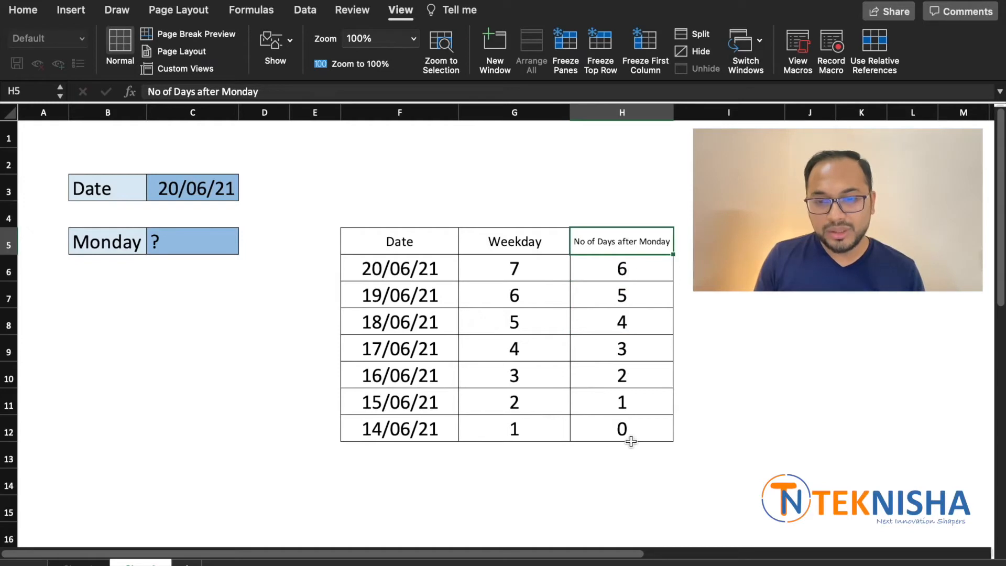
pyautogui.moveTo(582, 275)
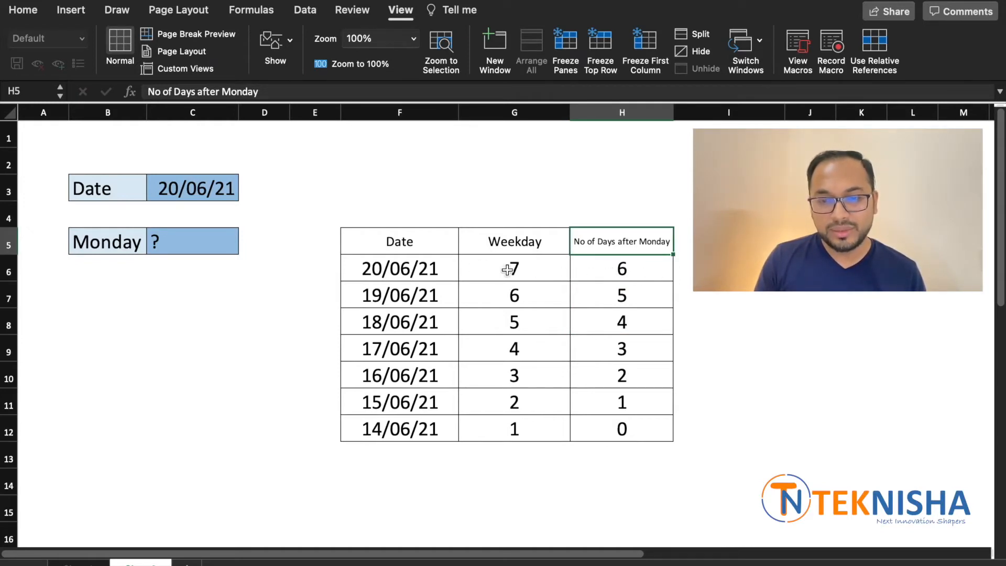
pyautogui.moveTo(439, 247)
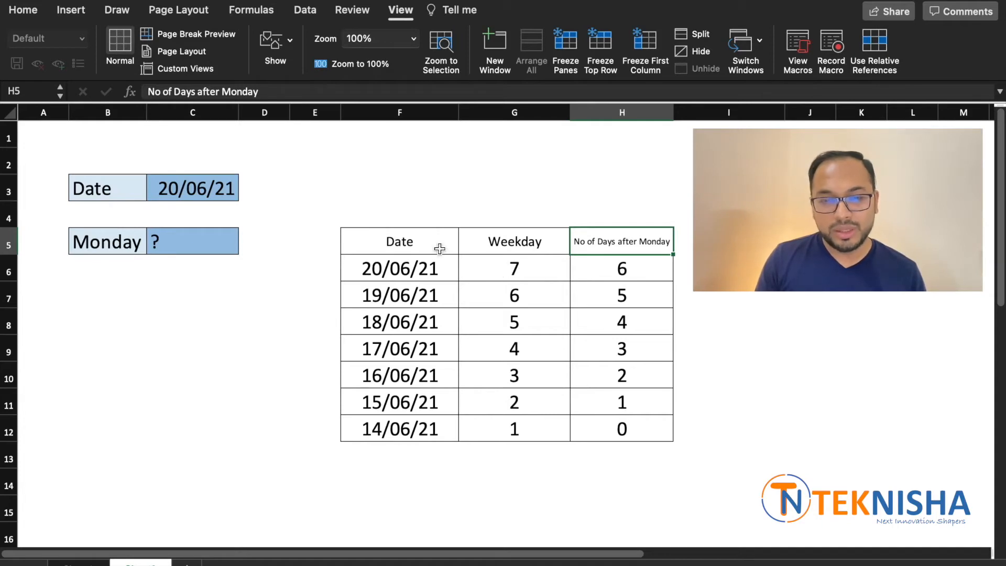
# - Enter =C3-WEEKDAY(C3,2)+1 in C5 so it returns Monday 14/06/21
pyautogui.click(192, 241)
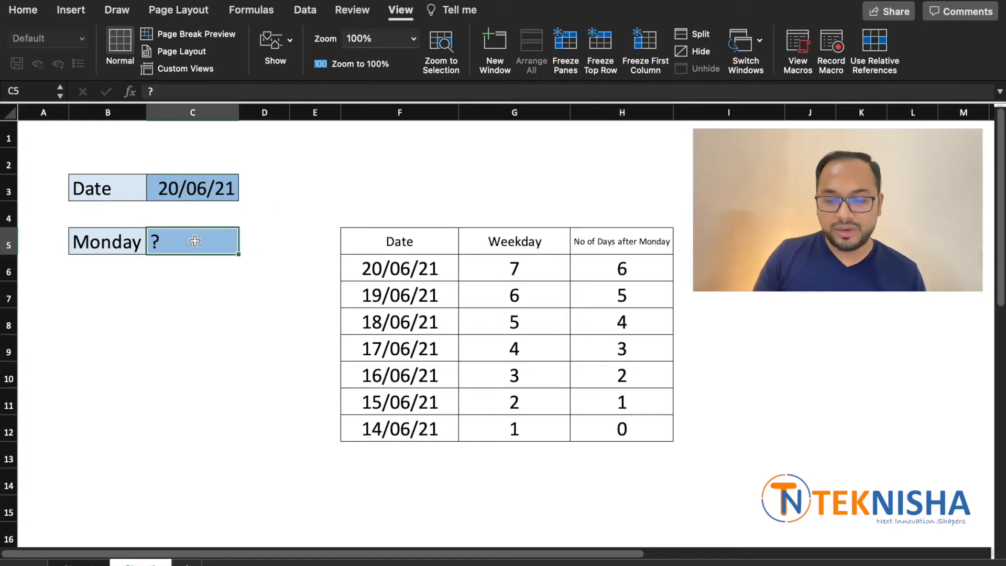
pyautogui.write('=')
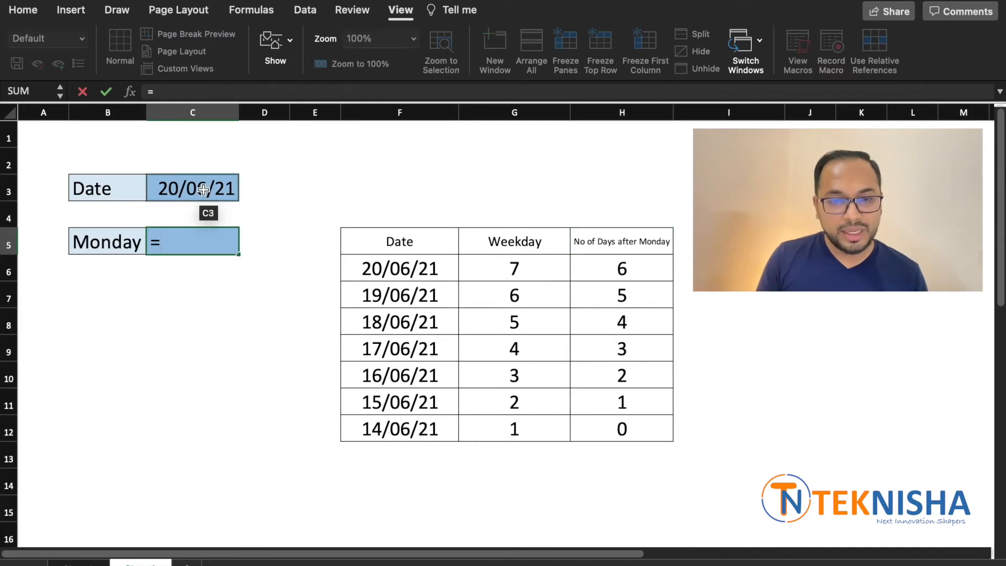
pyautogui.click(193, 187)
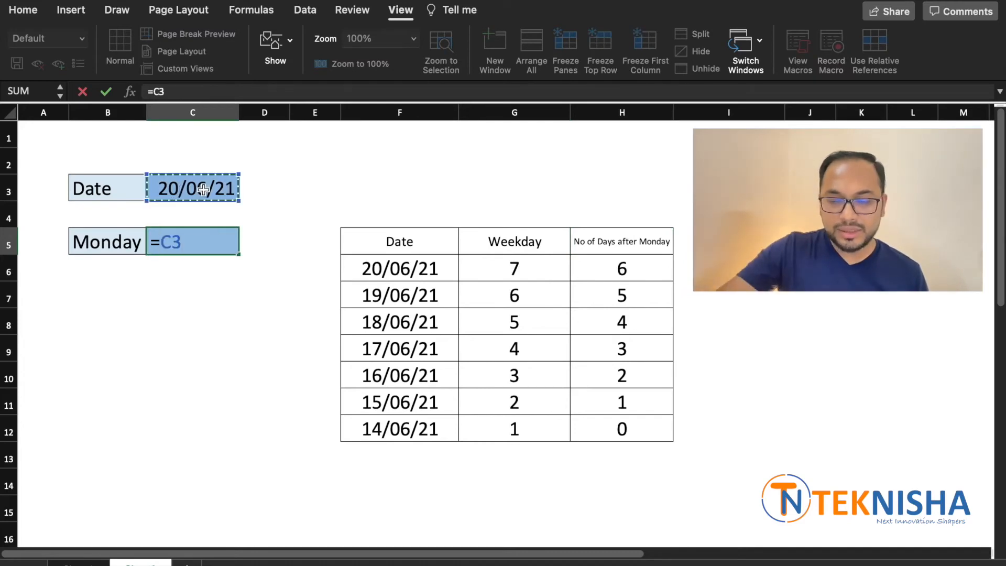
pyautogui.write('-weekday(')
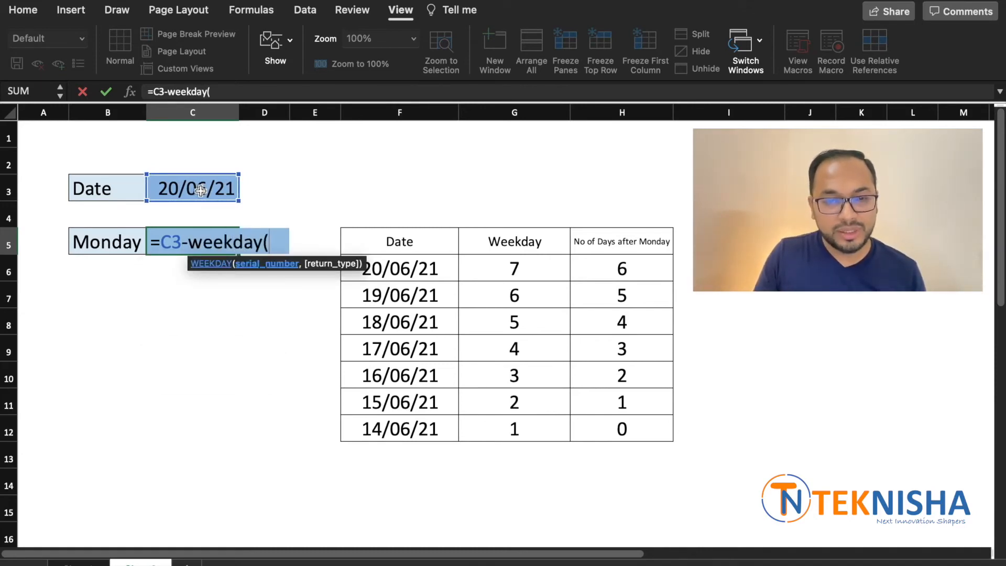
pyautogui.write('C3,')
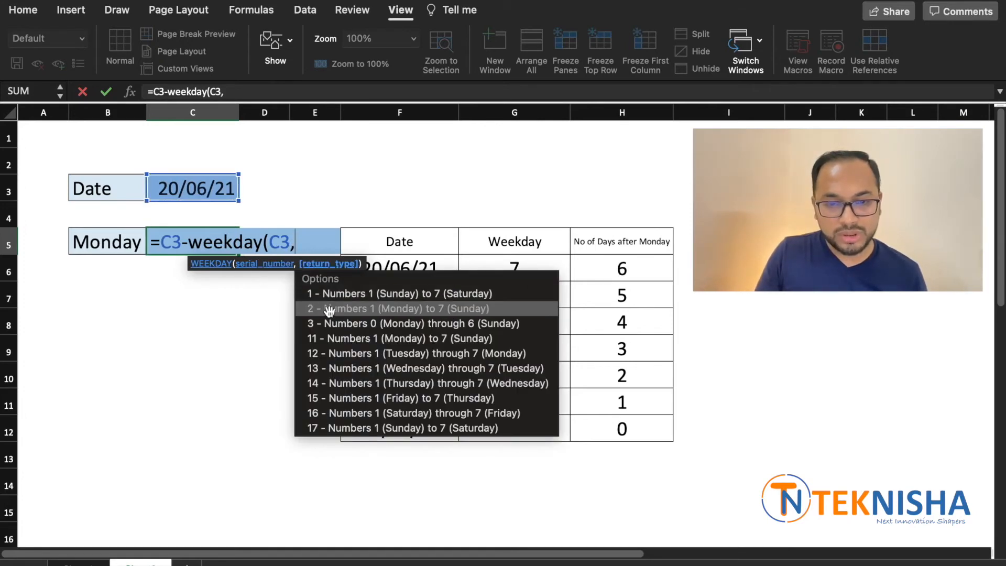
pyautogui.click(397, 308)
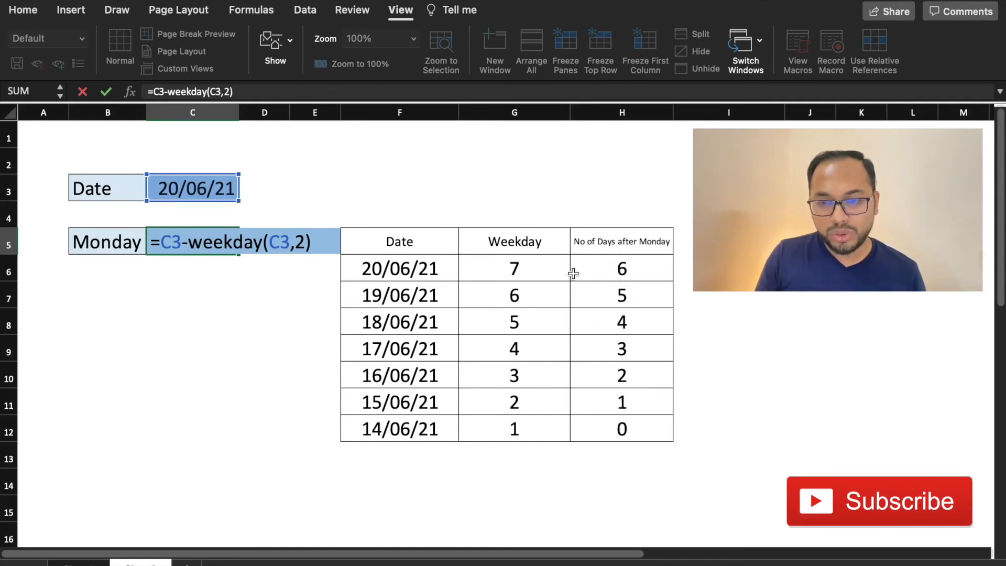
pyautogui.moveTo(405, 230)
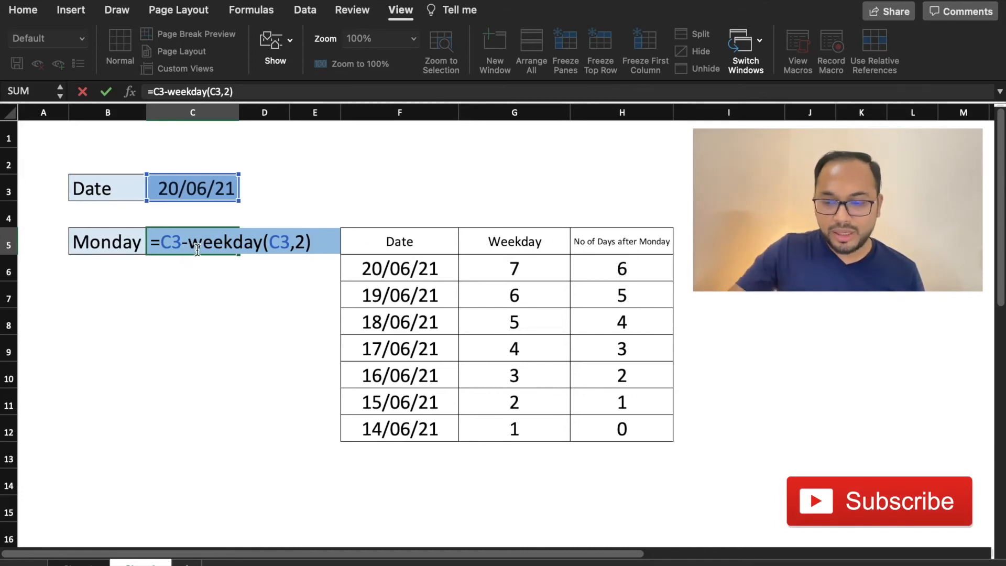
pyautogui.write('+1')
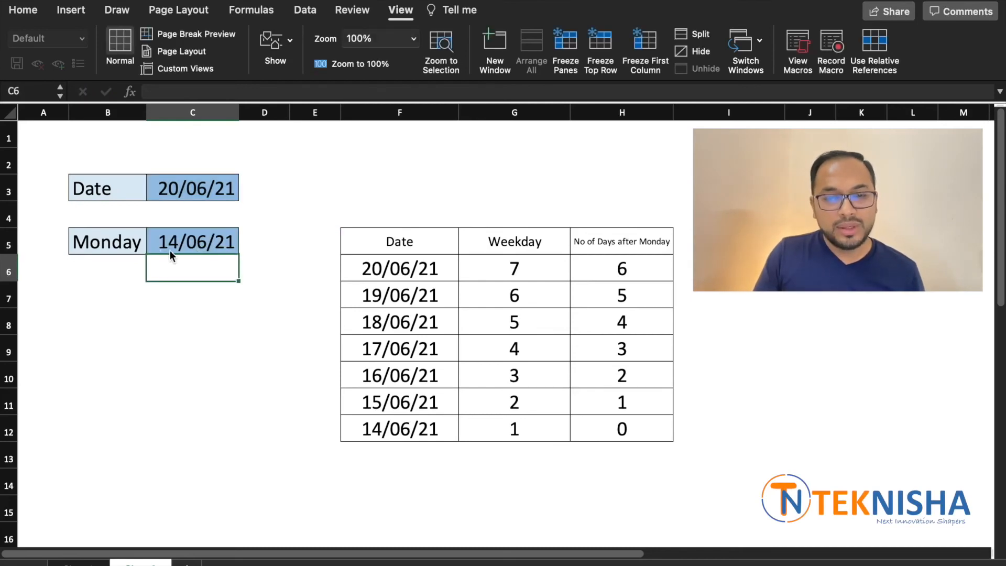
pyautogui.moveTo(224, 250)
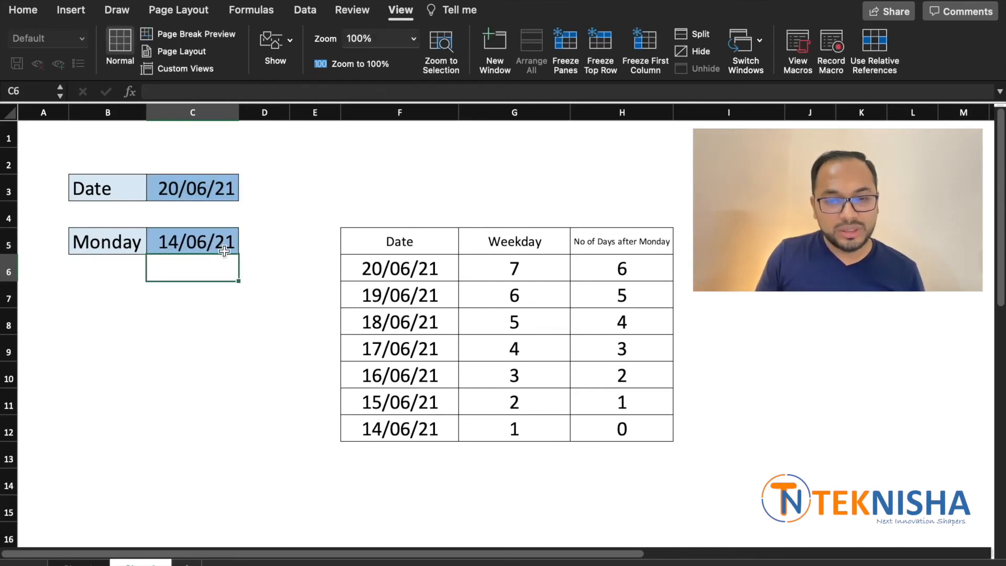
# - Select C3 and begin overwriting 20/06/21 with a new date starting '18/'
pyautogui.click(192, 188)
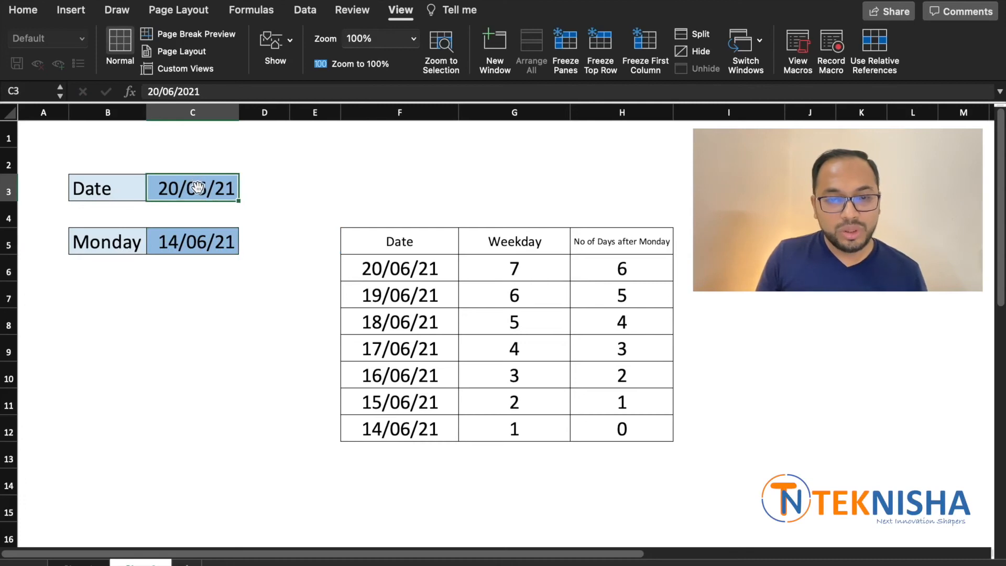
pyautogui.write('18/')
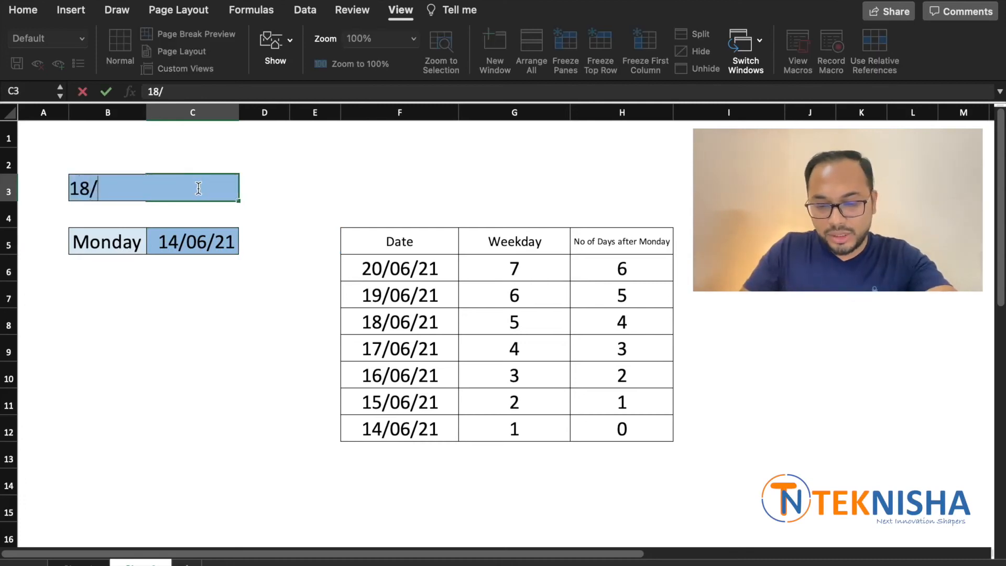